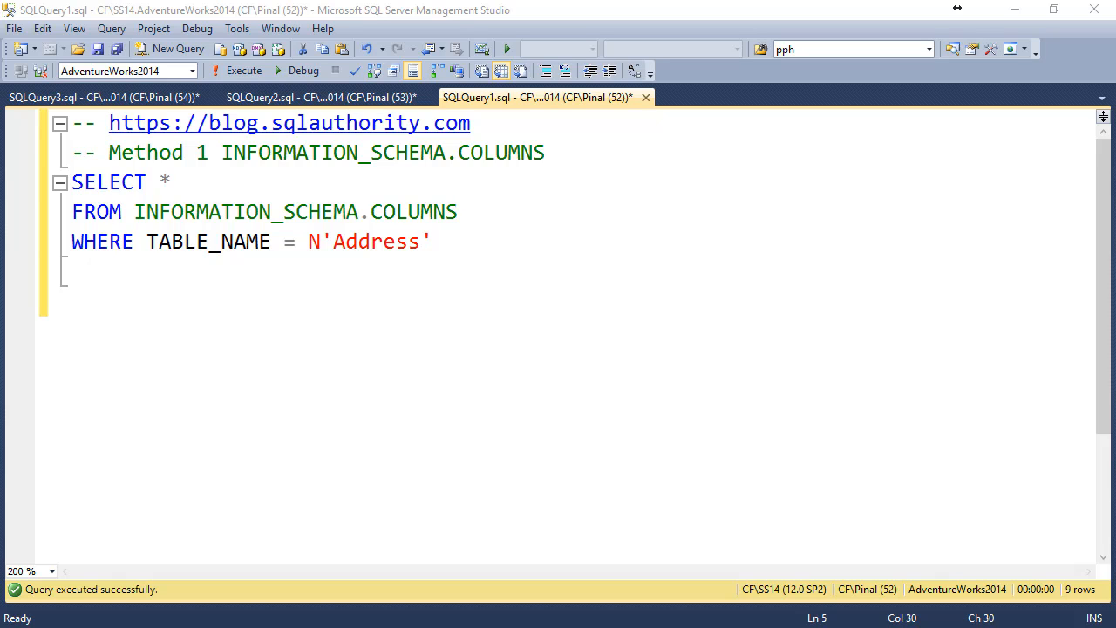
mouse_move(527, 272)
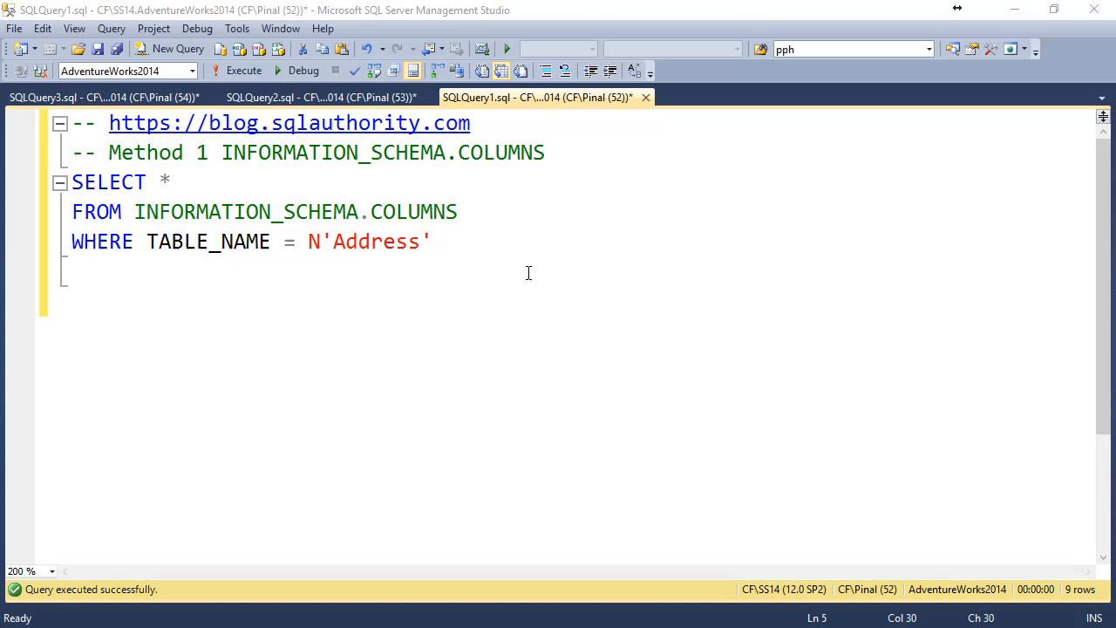
mouse_move(288, 213)
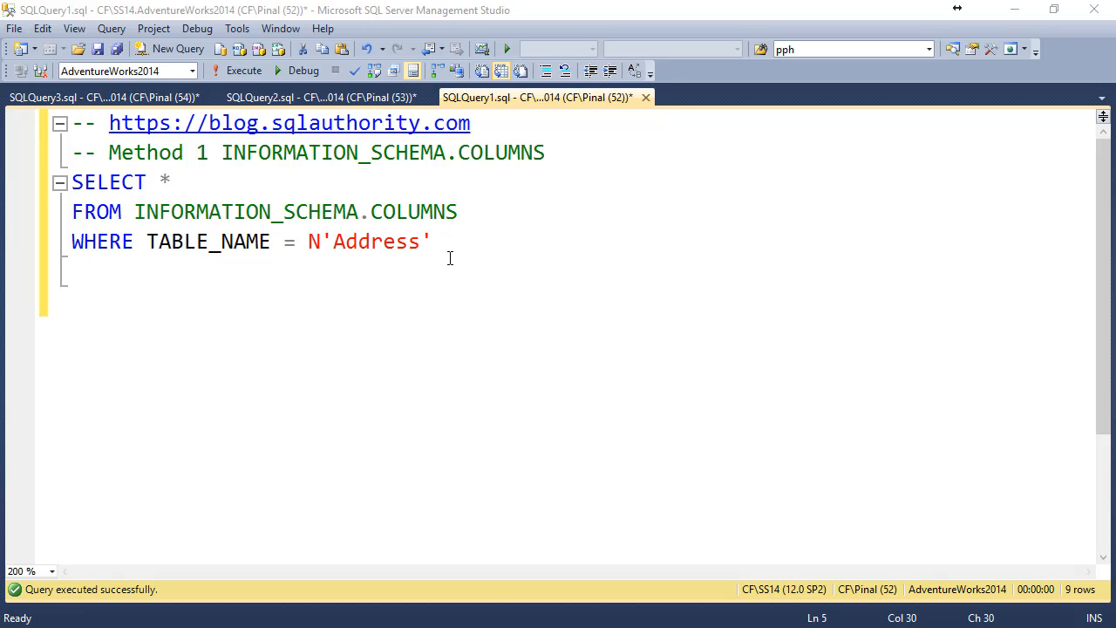
Execute the SELECT on INFORMATION_SCHEMA.COLUMNS to list the Address table's nine columns.
left_click(244, 70)
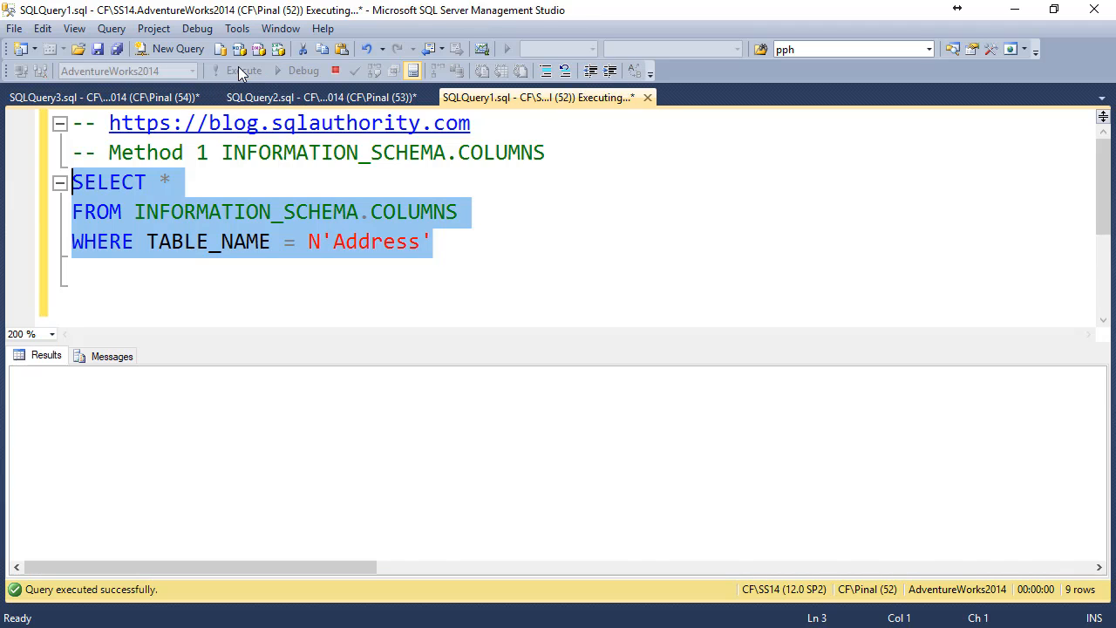
left_click(237, 69)
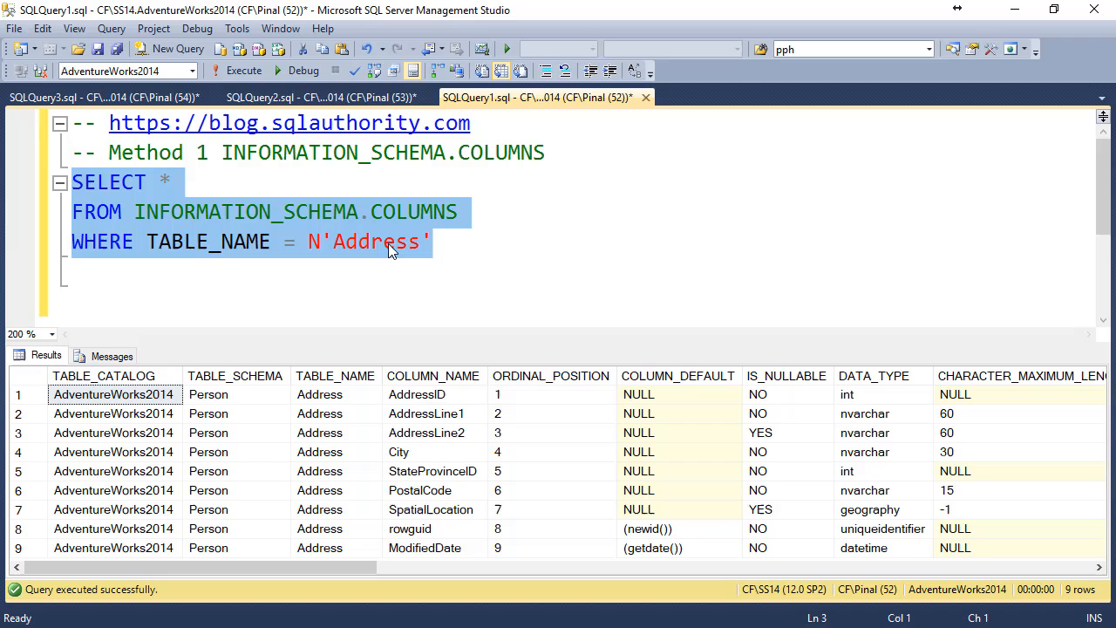
In SQLQuery2, execute the sys.columns join returning Address column types, lengths and precision.
left_click(322, 98)
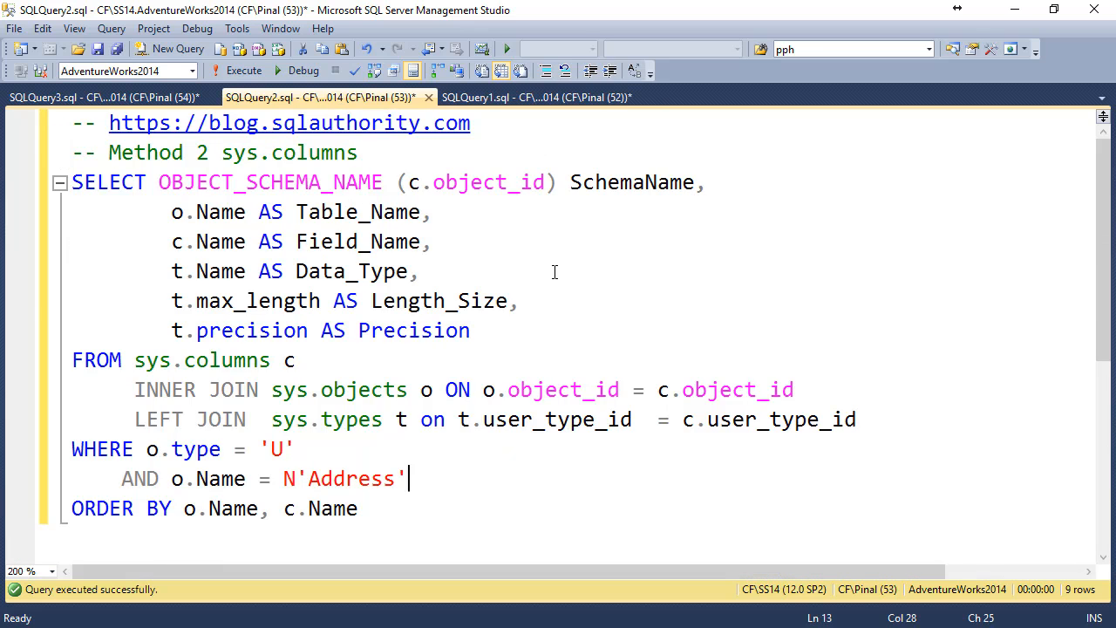
key("ctrl+a")
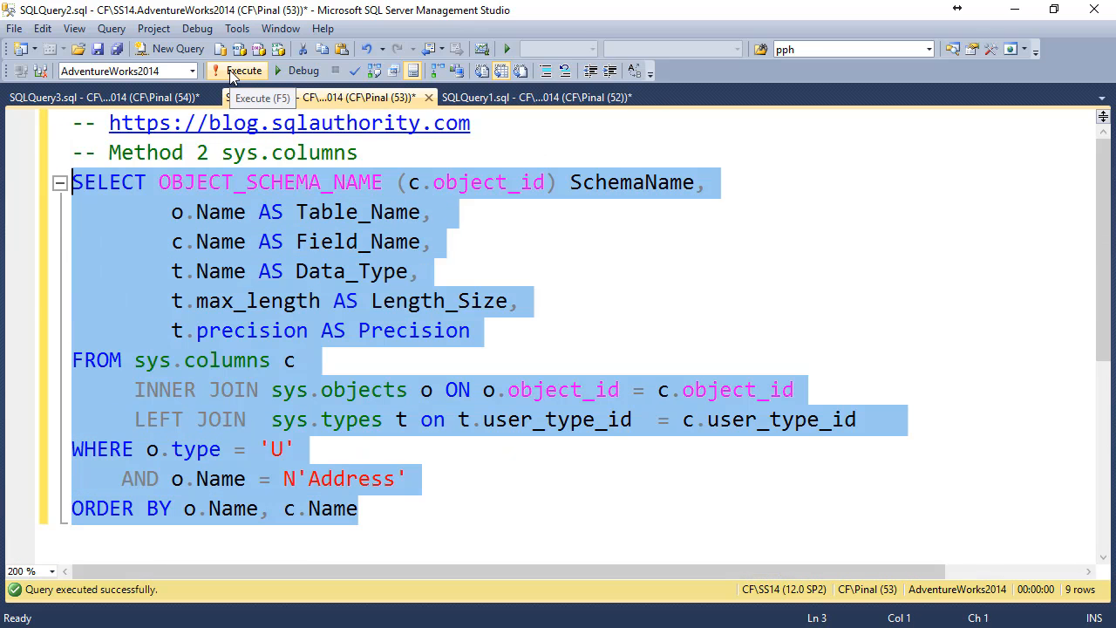
left_click(244, 70)
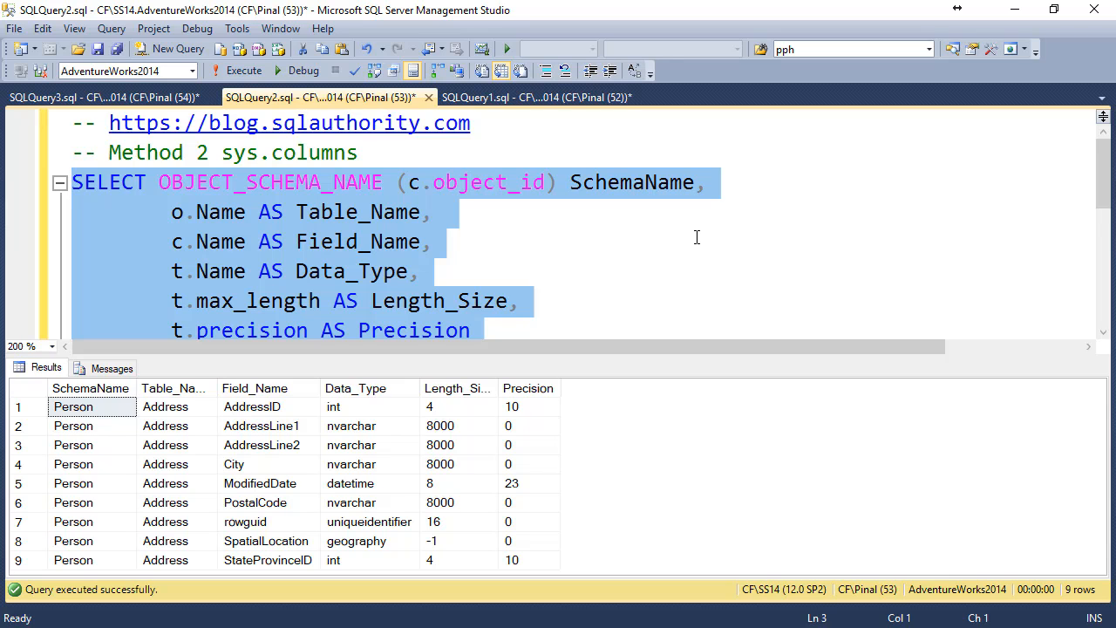
In SQLQuery3, select [Person].[Address] and show its object details and column list via Alt+F1.
left_click(105, 98)
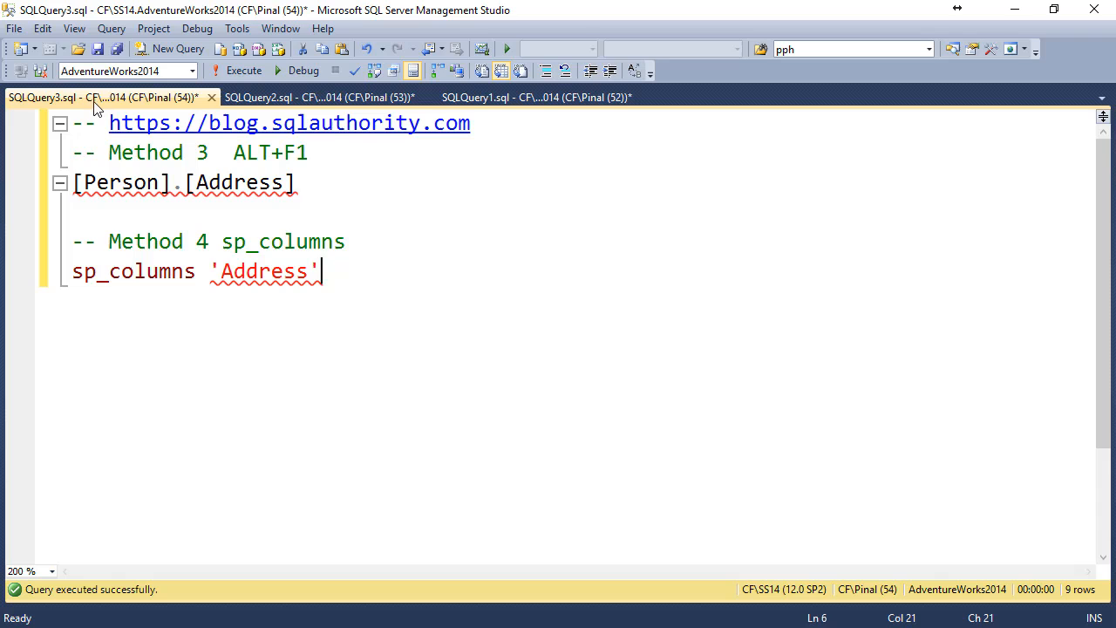
left_click(296, 183)
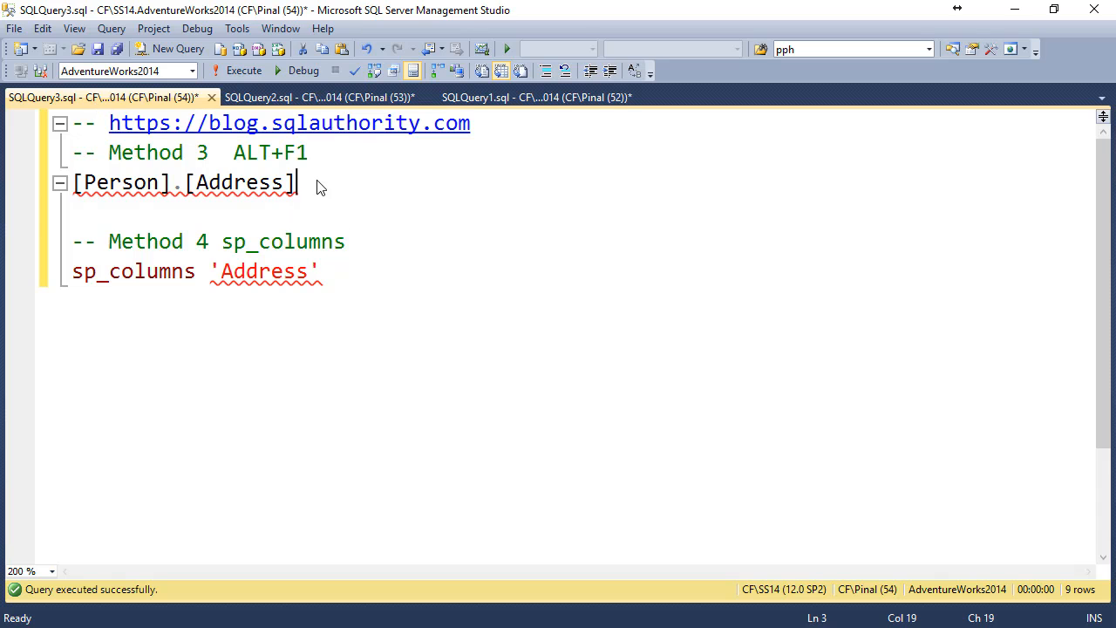
triple_click(183, 184)
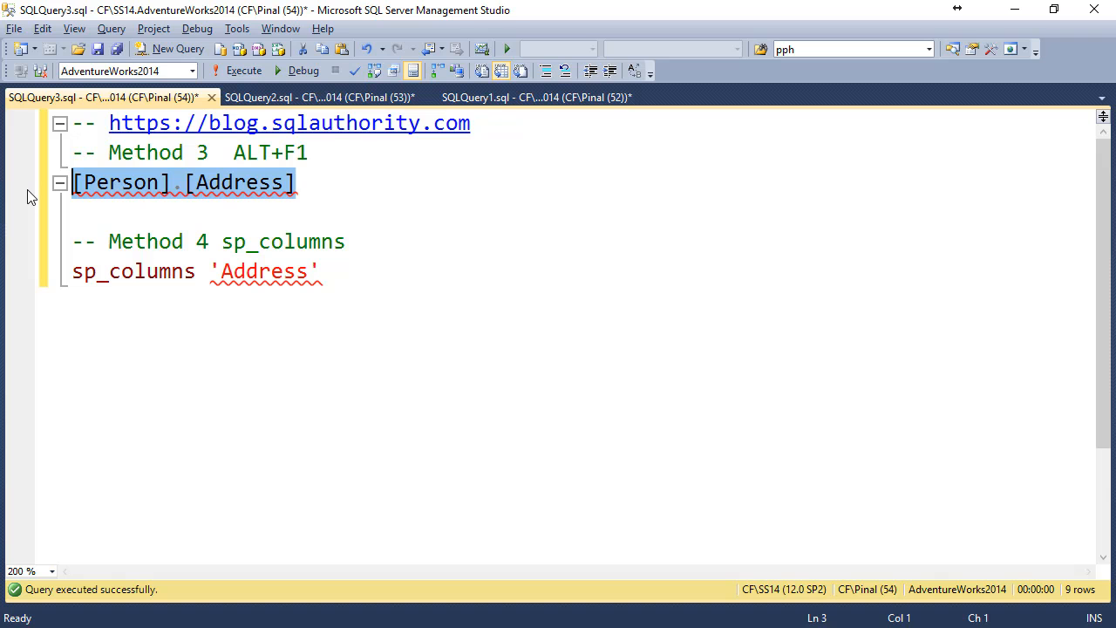
left_click(244, 69)
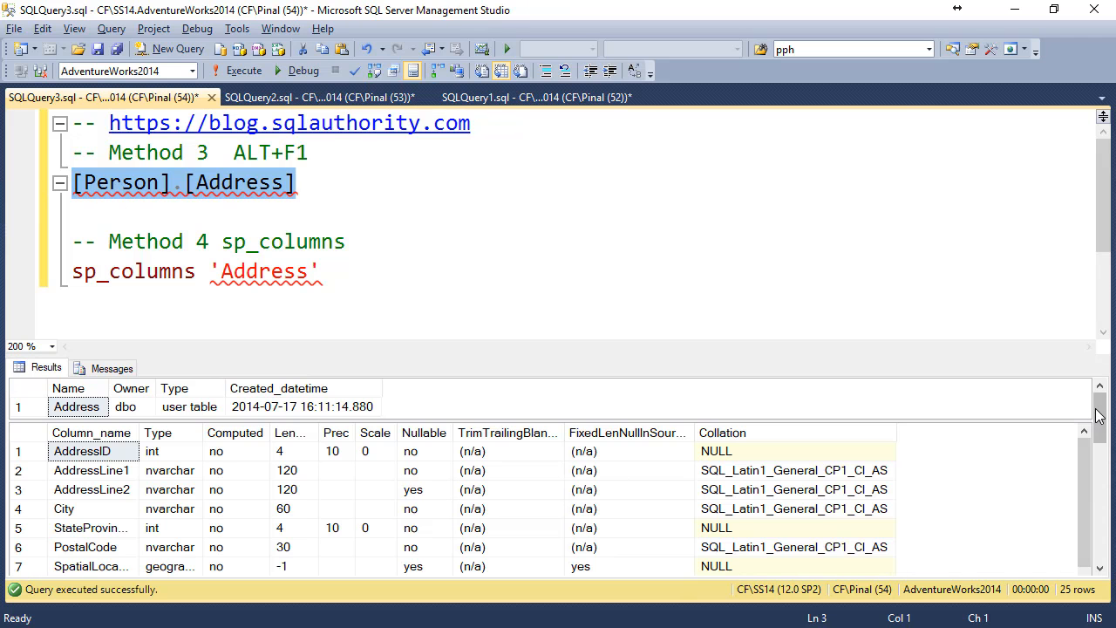
scroll("down", 3)
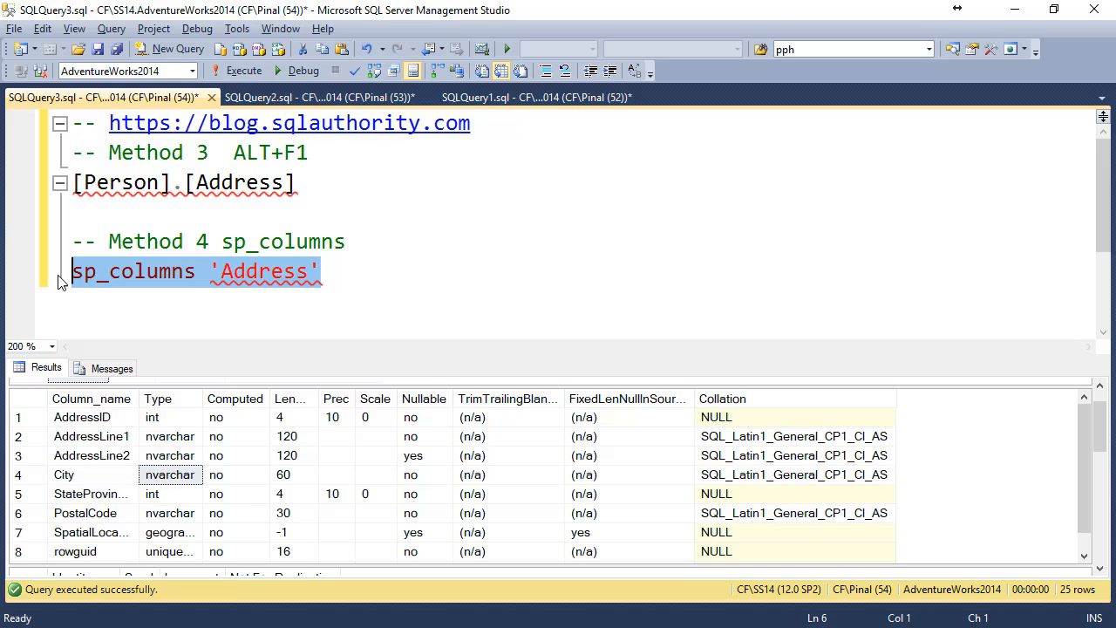
mouse_move(207, 286)
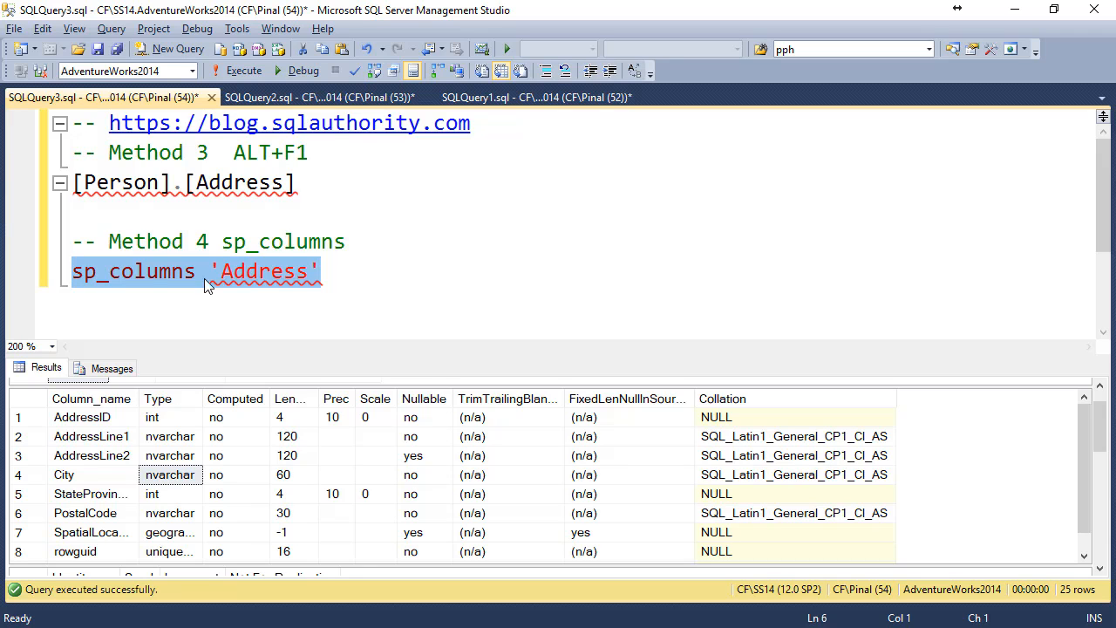
mouse_move(245, 70)
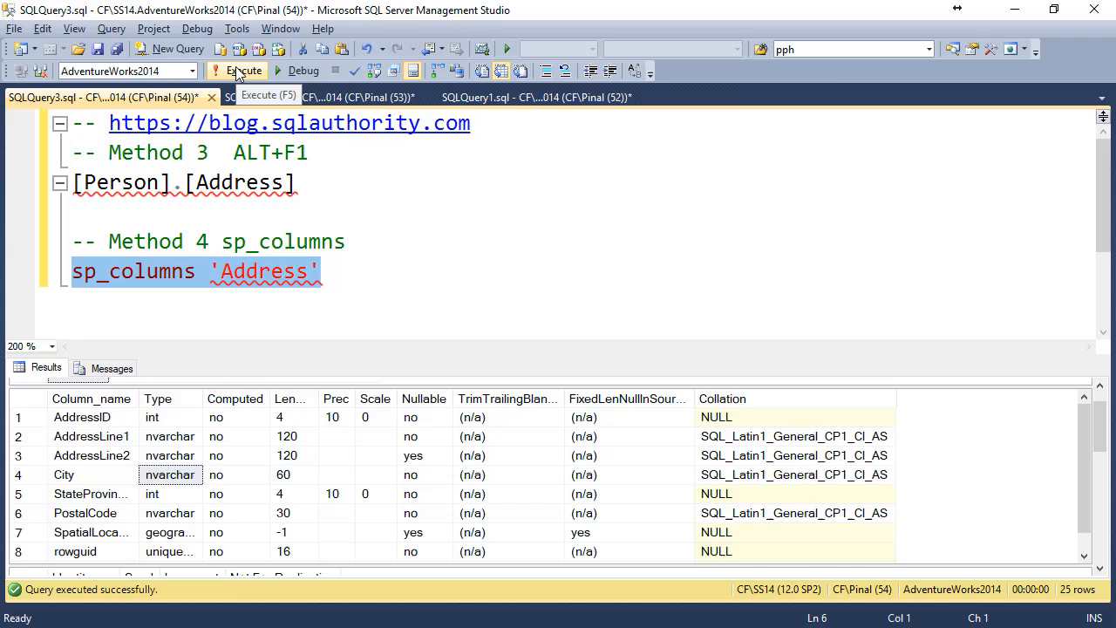
Execute sp_columns 'Address' to list its columns with type names, precision and length.
left_click(242, 70)
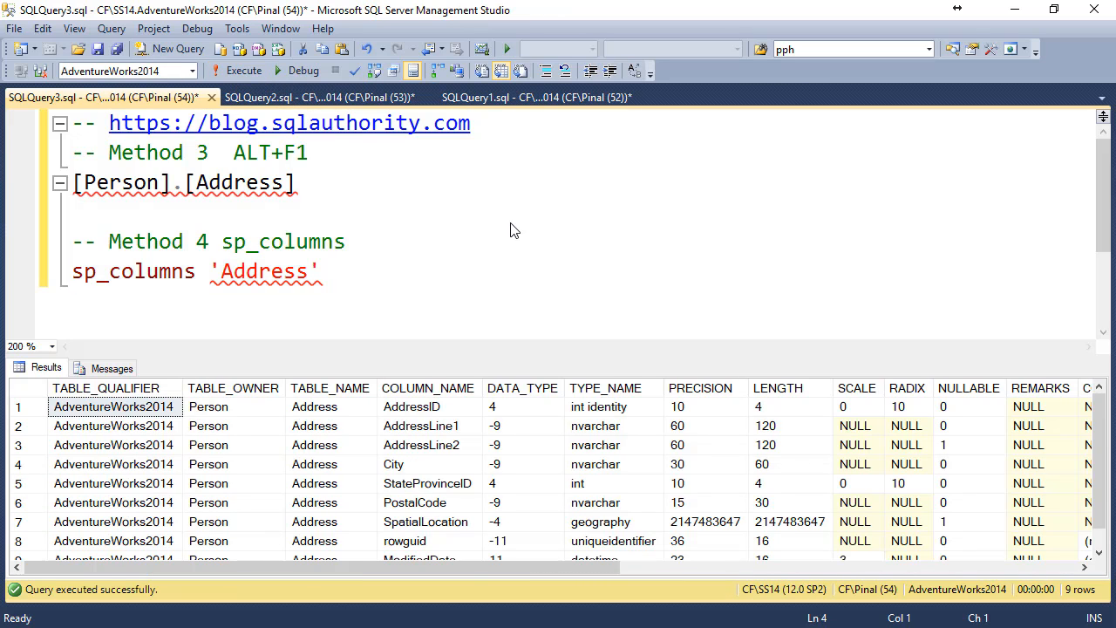